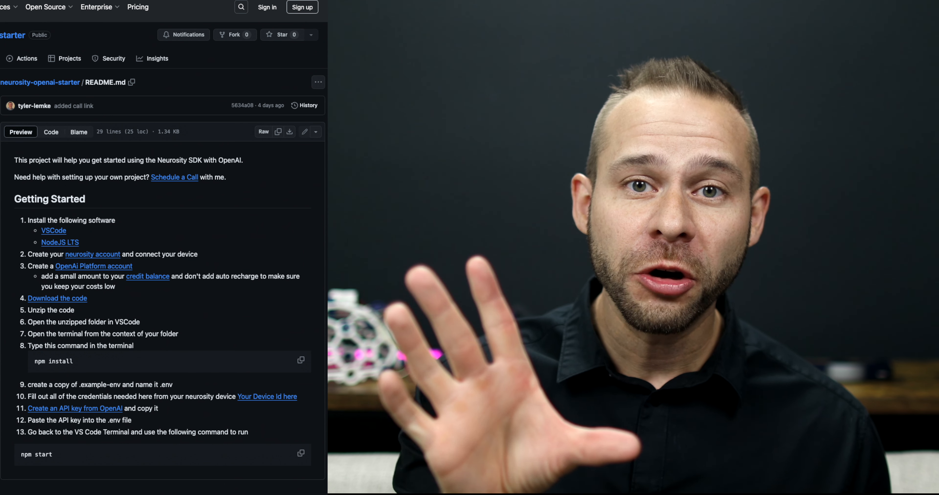
# - View the live brainwaves, then return Home and go to the Training list of thoughts
pyautogui.scroll(-3)
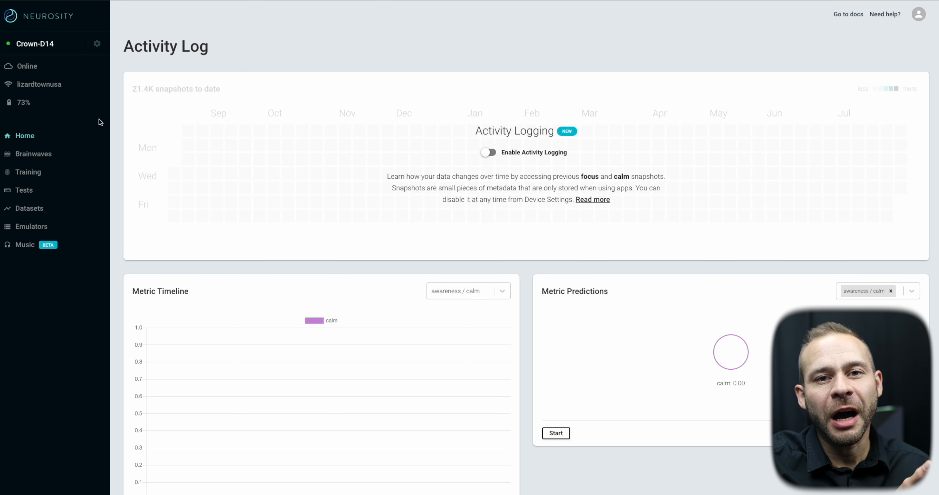
pyautogui.click(33, 154)
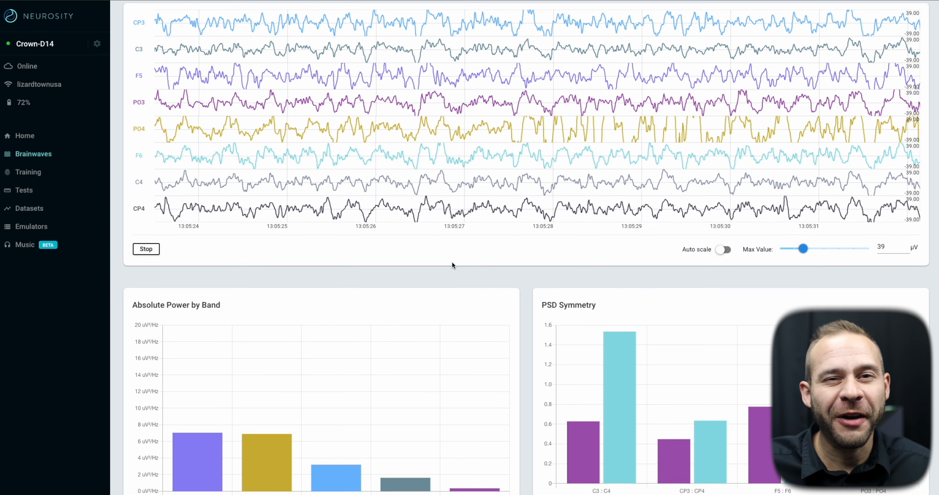
pyautogui.click(28, 172)
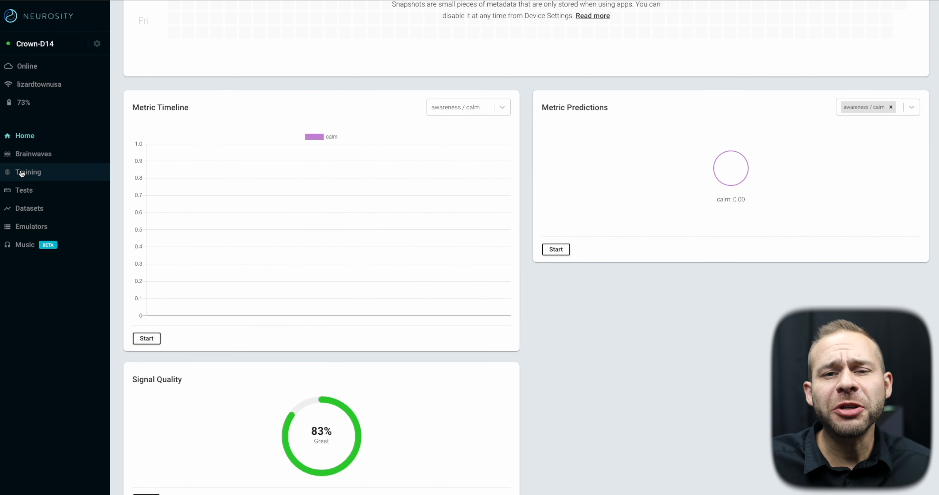
pyautogui.click(23, 172)
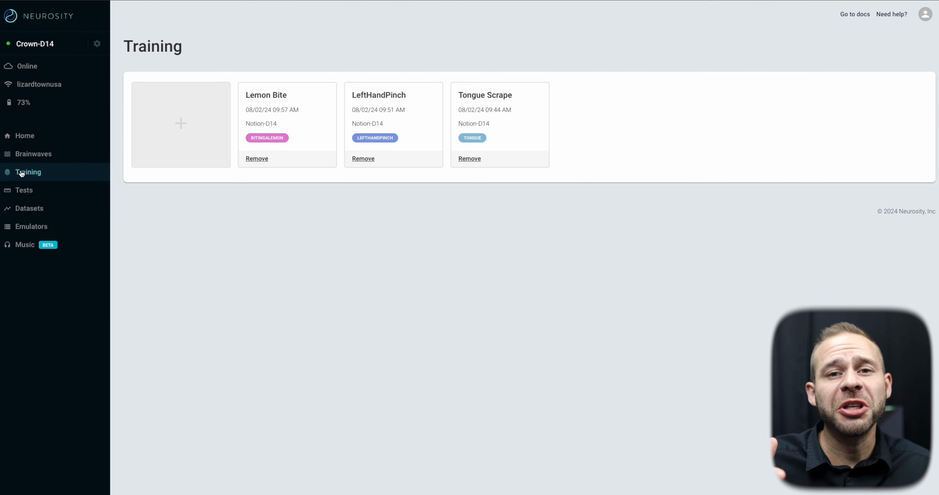
pyautogui.moveTo(440, 238)
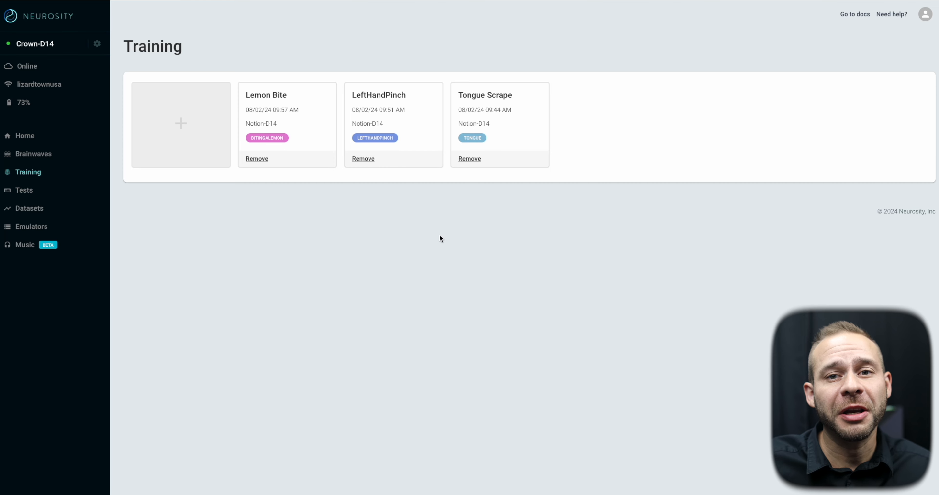
# - Start a new training session with Jumping Jacks as the thought to train
pyautogui.click(181, 123)
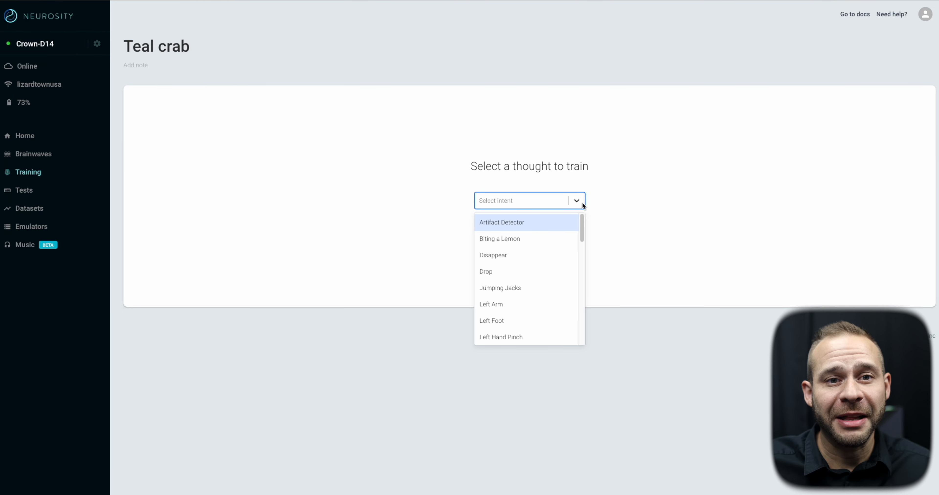
pyautogui.click(500, 288)
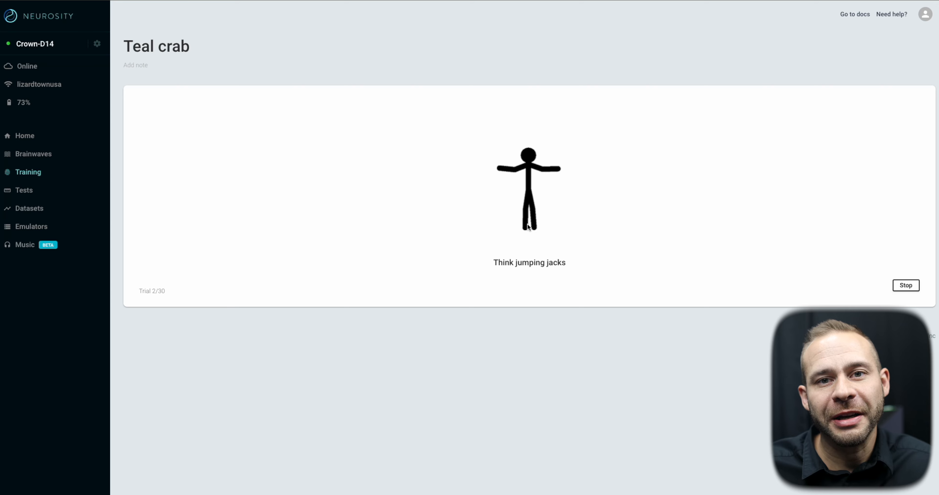
pyautogui.click(24, 136)
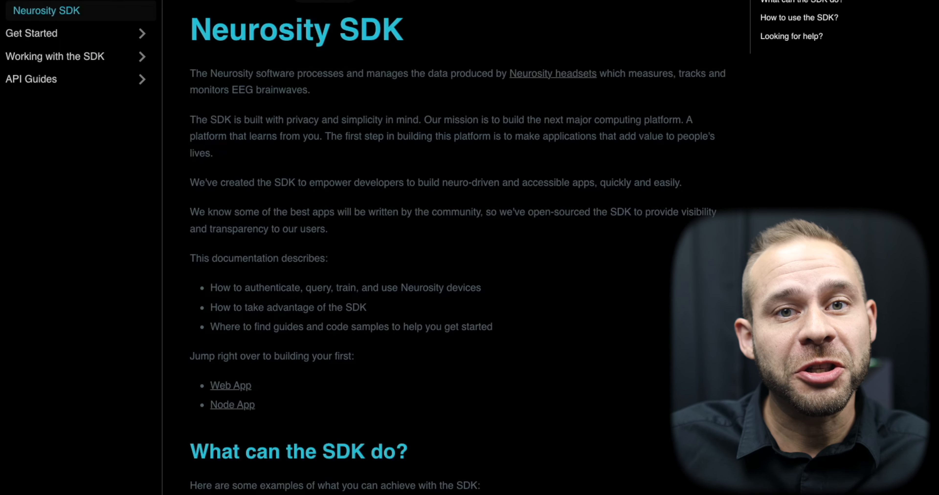
# - Navigate the docs sidebar to the Your First Node App getting-started guide
pyautogui.scroll(-3)
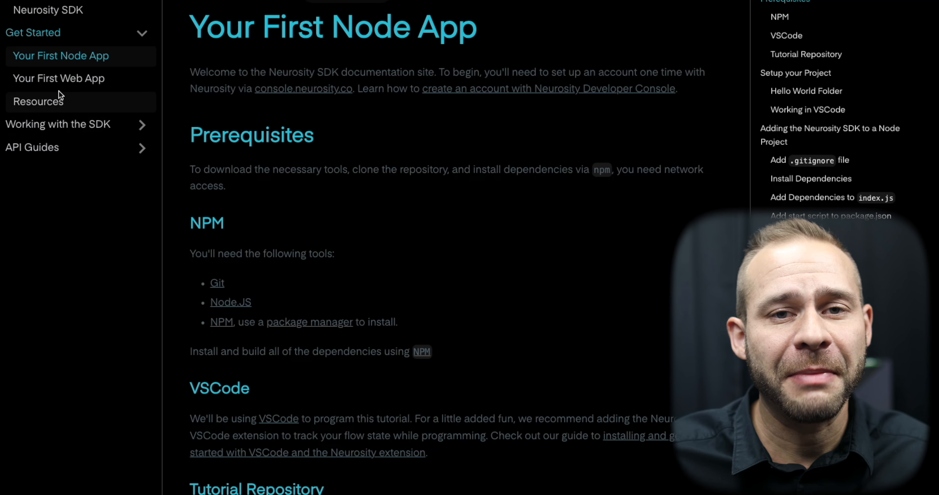
pyautogui.click(59, 79)
pyautogui.write('Neurosityjavascr')
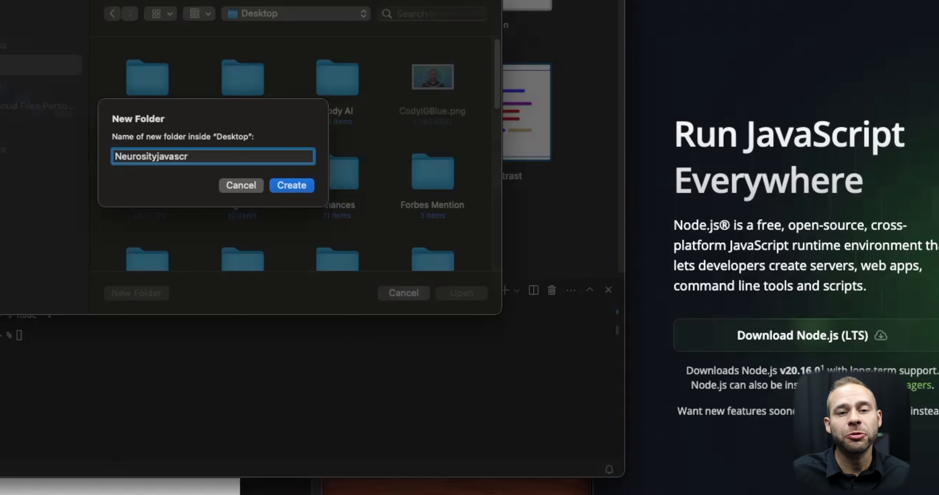
# - Finish naming the new Desktop folder Neurosityjavascript and review the starter README
pyautogui.write('ipt')
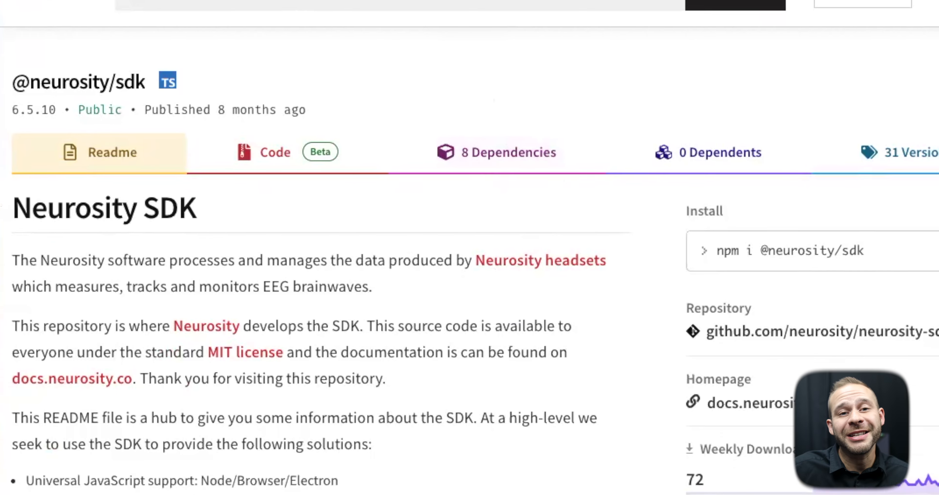
pyautogui.scroll(-3)
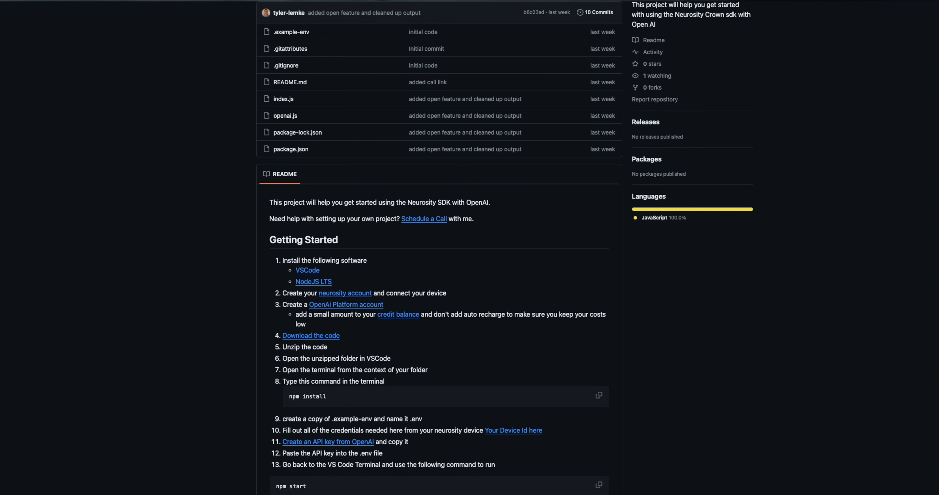
pyautogui.scroll(-3)
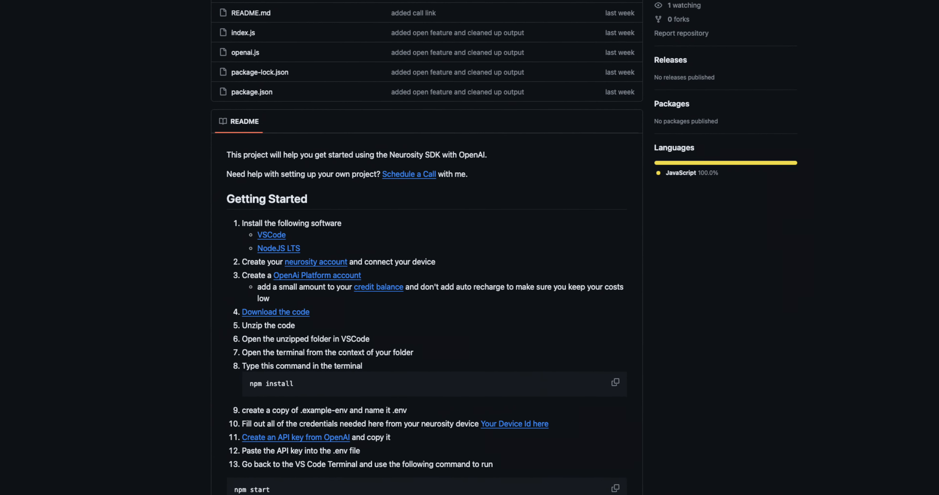
pyautogui.scroll(-3)
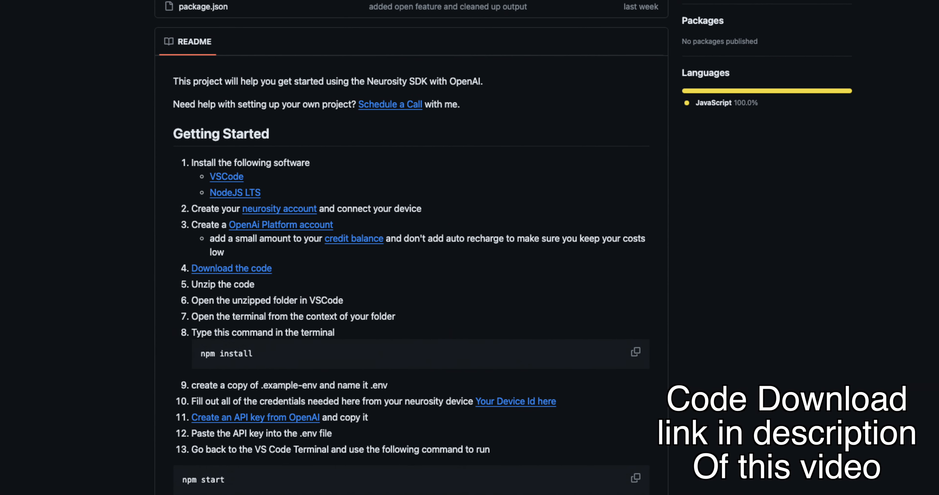
pyautogui.click(390, 104)
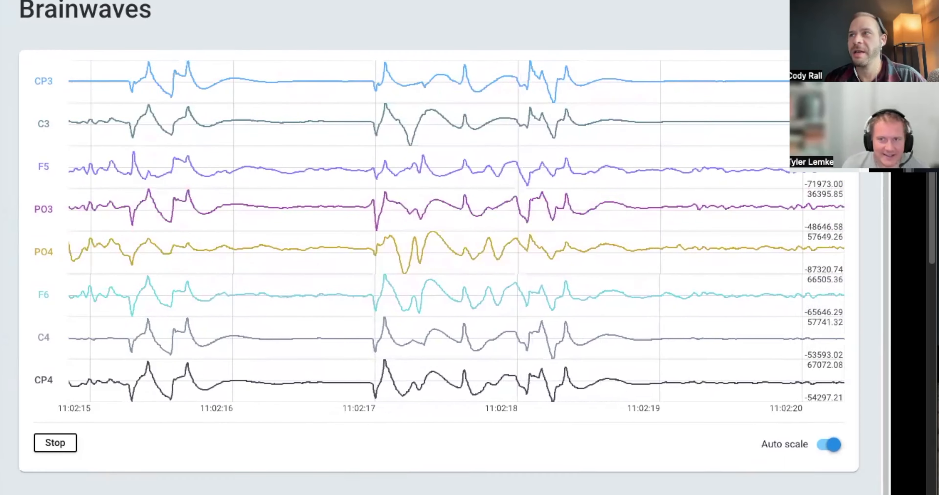
# - Go to Training and browse the Select intent list of thoughts to train
pyautogui.click(26, 172)
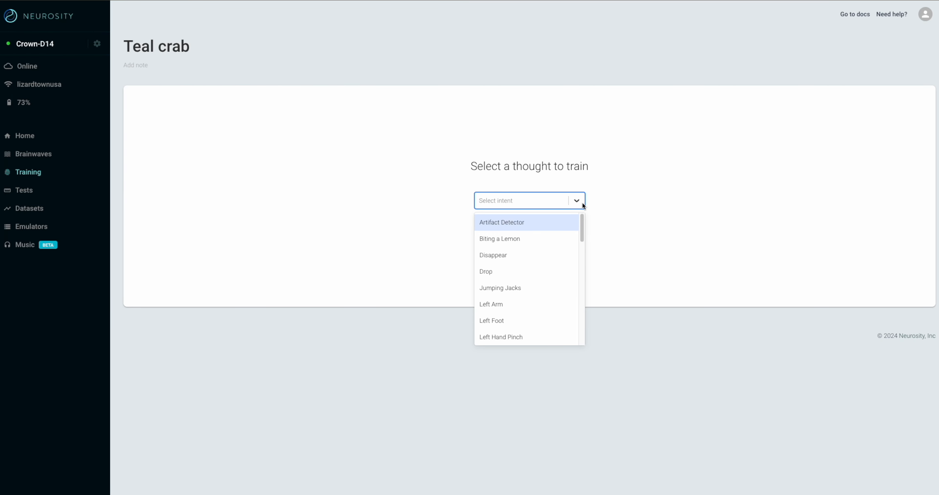
pyautogui.scroll(-3)
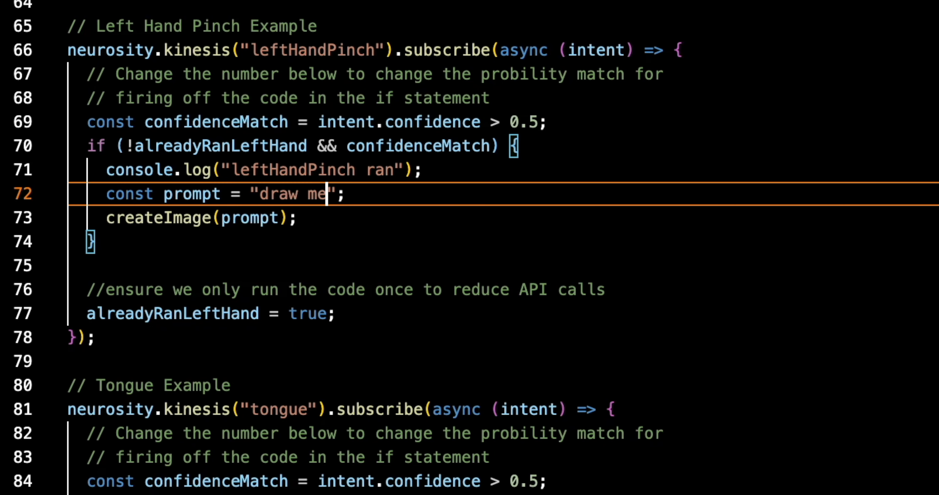
# - Complete the prompt string on line 72 as "draw me a fast red race car"
pyautogui.write('a fast red')
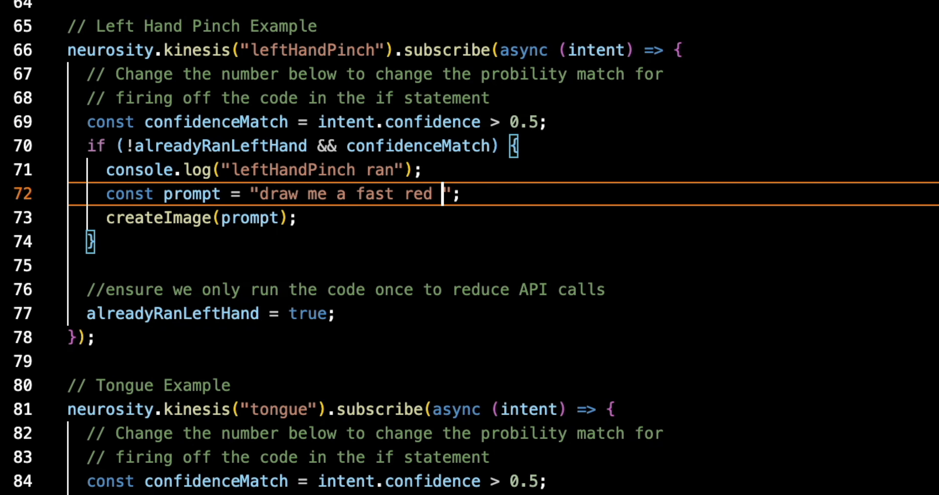
pyautogui.write('race car')
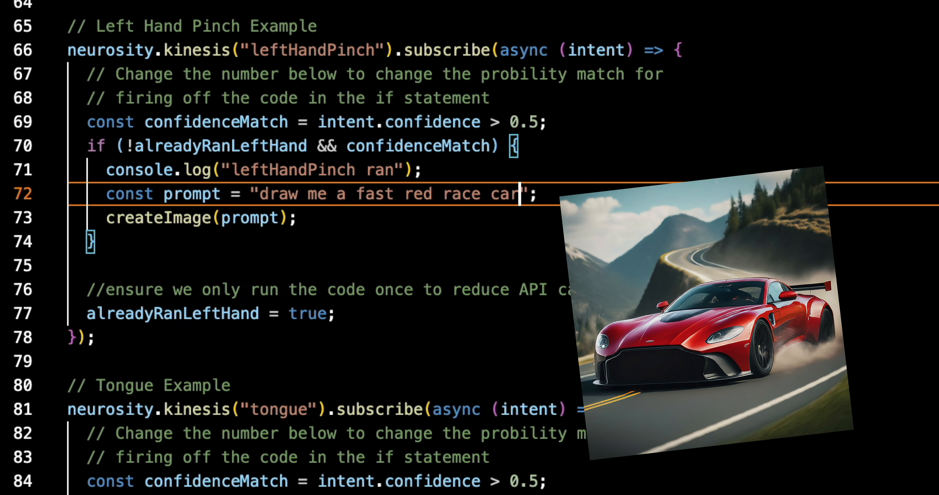